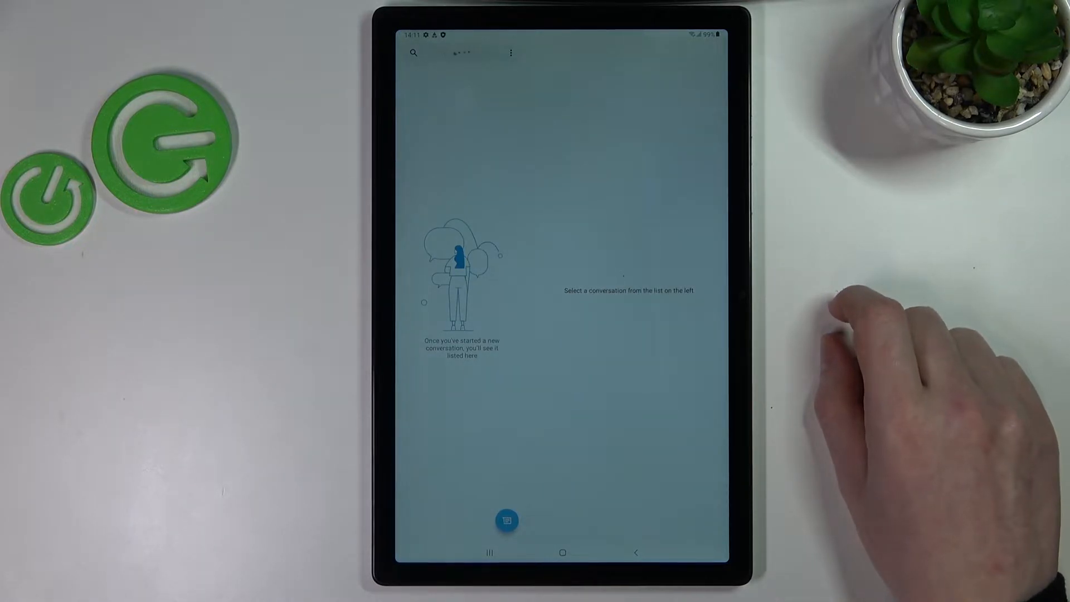
Open message search from the Messages conversation list.
click(443, 53)
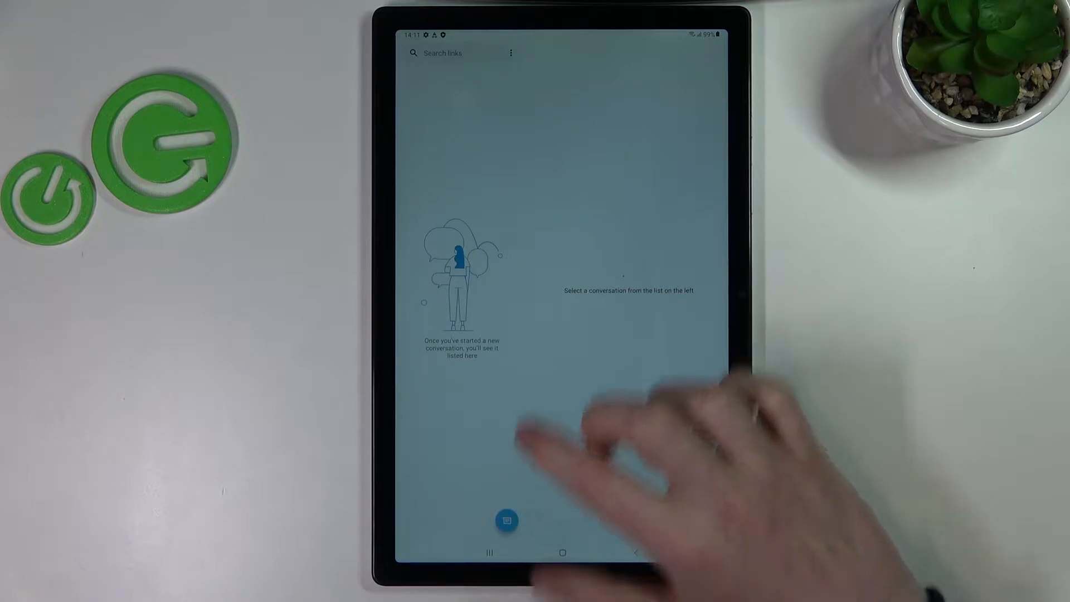
click(440, 52)
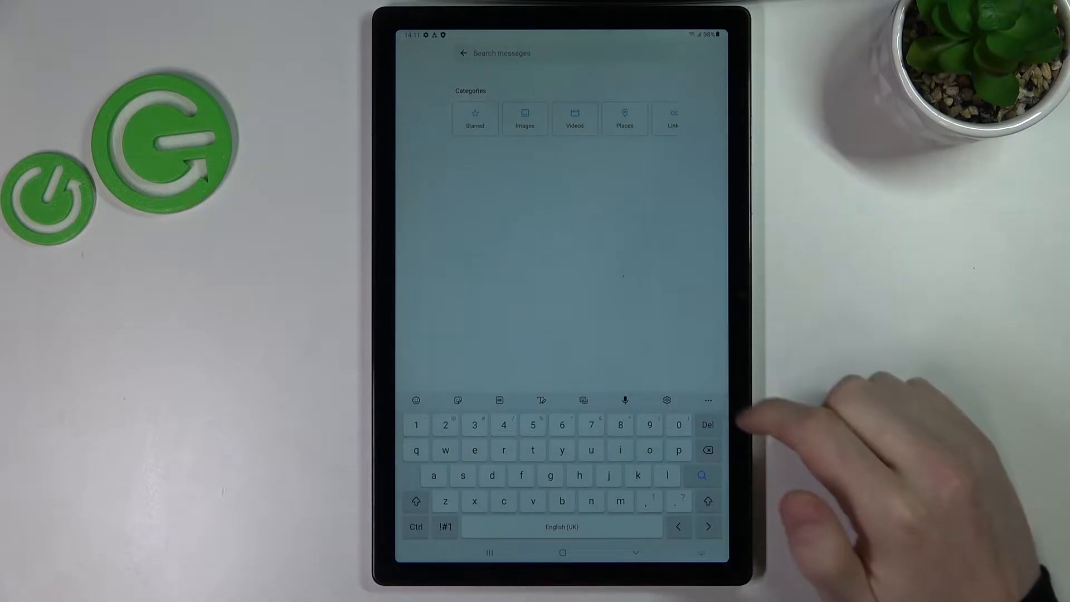
Open the keyboard's Clipboard panel, which shows no items yet.
click(708, 400)
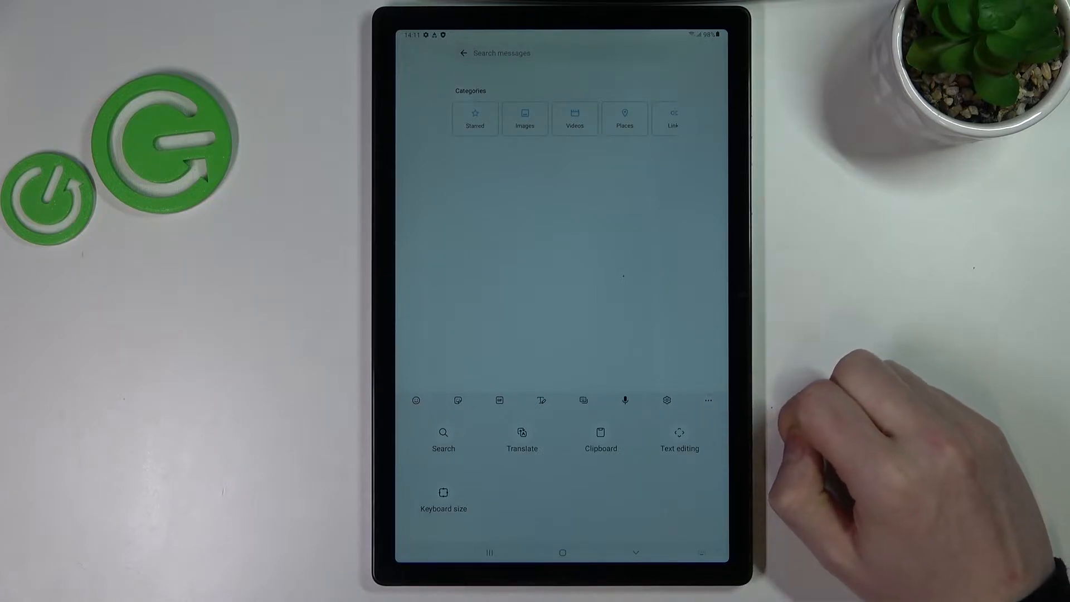
click(601, 438)
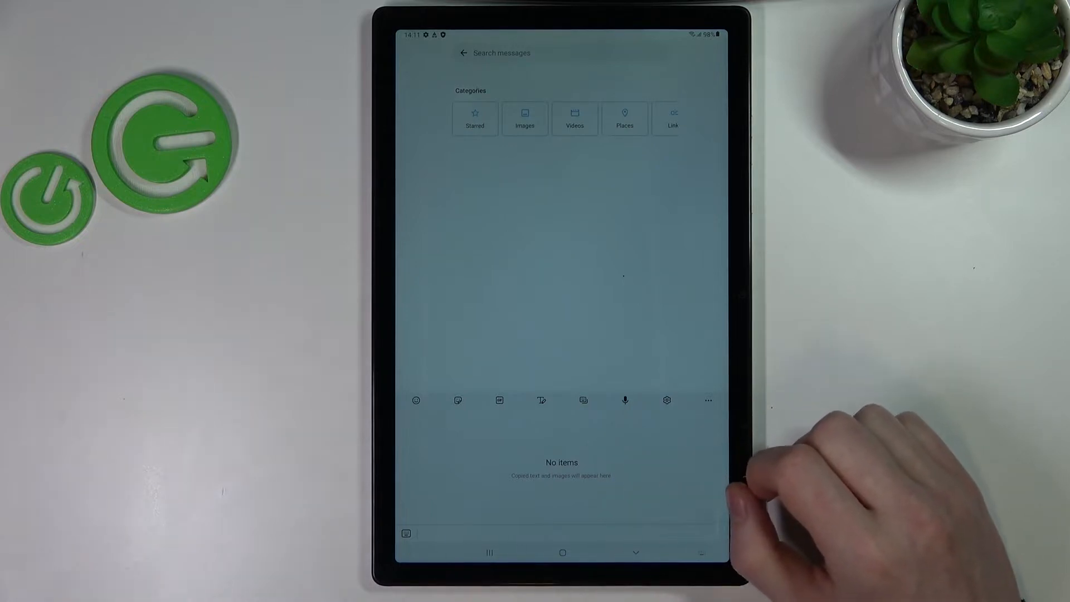
mouse_move(573, 478)
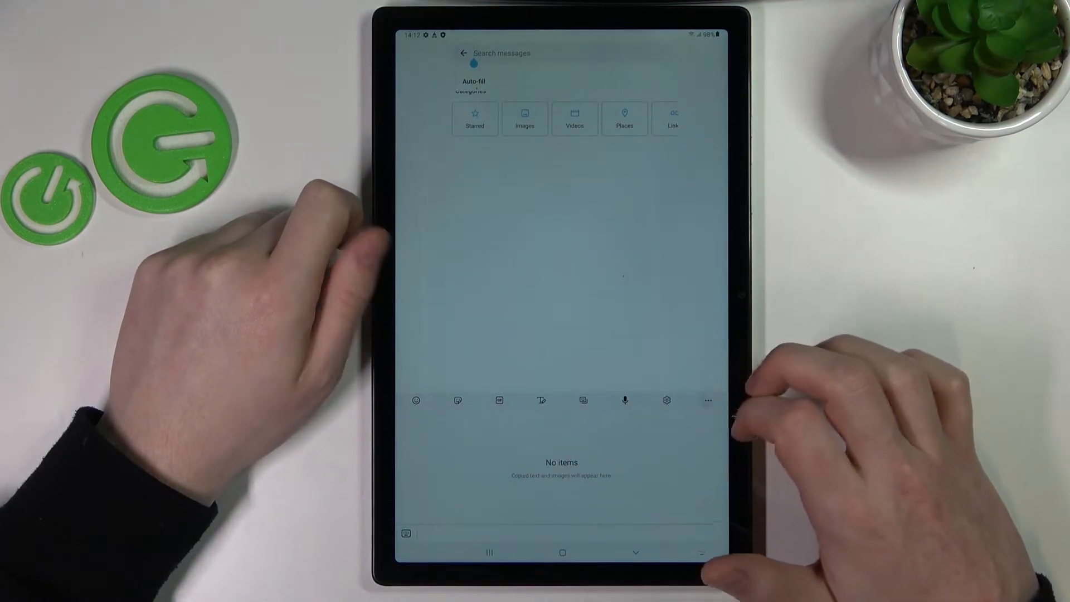
Type 'elephant' in the search field and copy it to the clipboard.
click(707, 400)
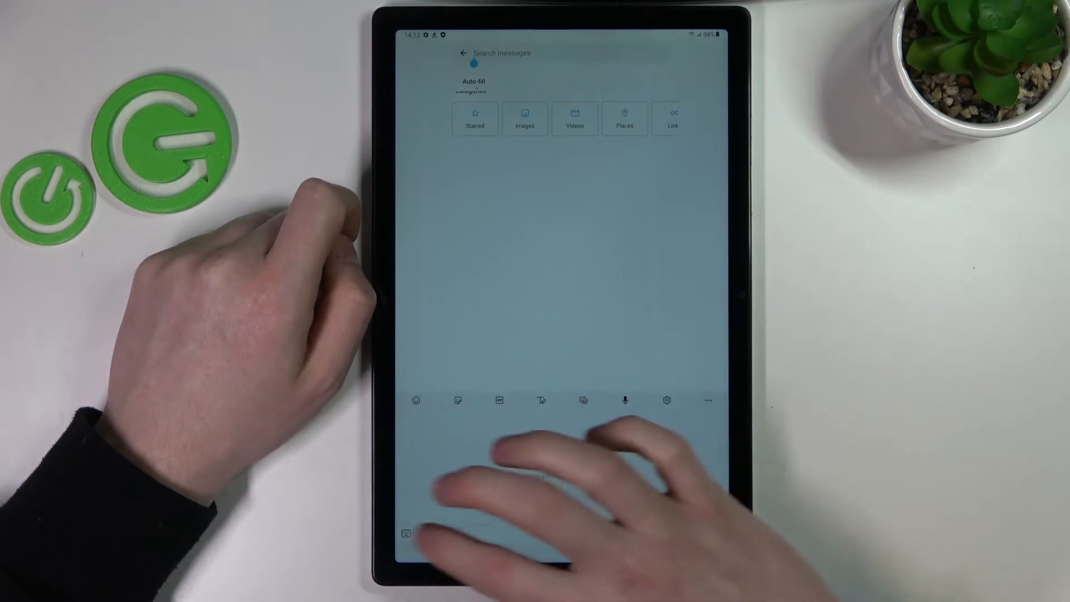
click(501, 52)
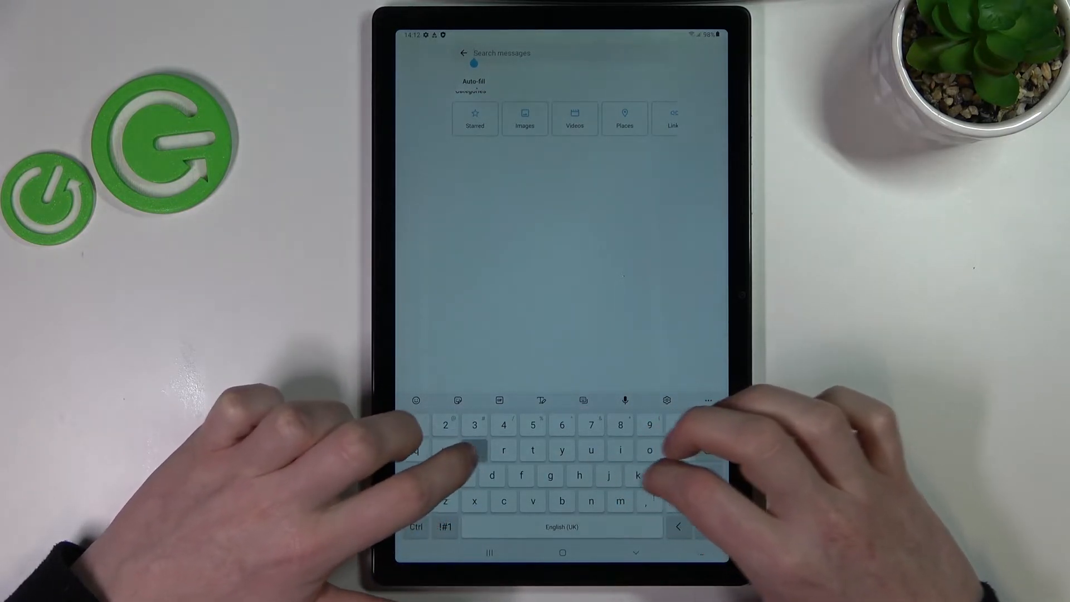
text(elephant)
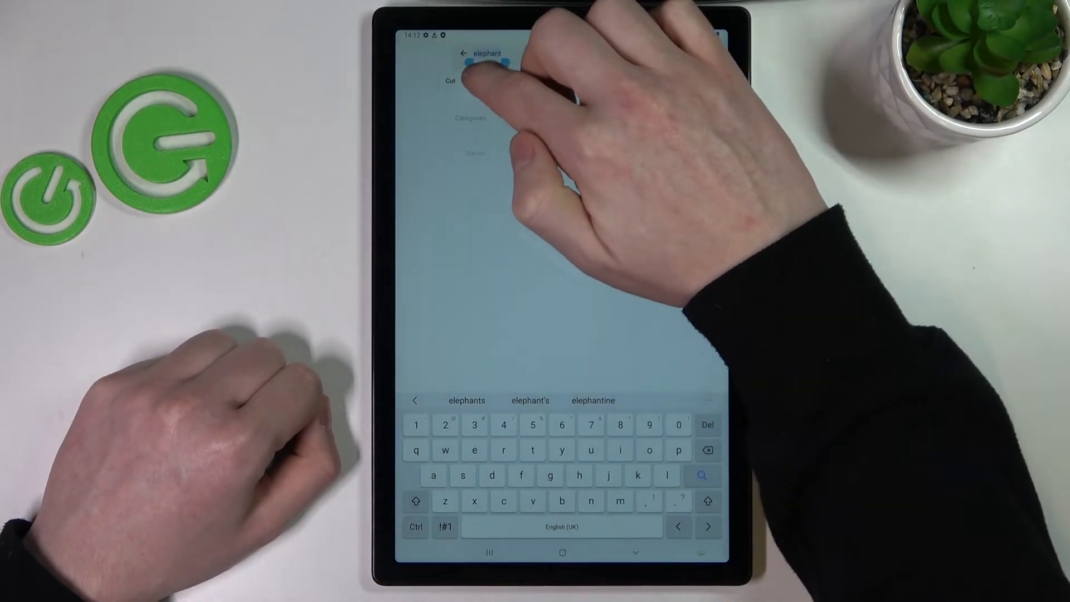
click(449, 80)
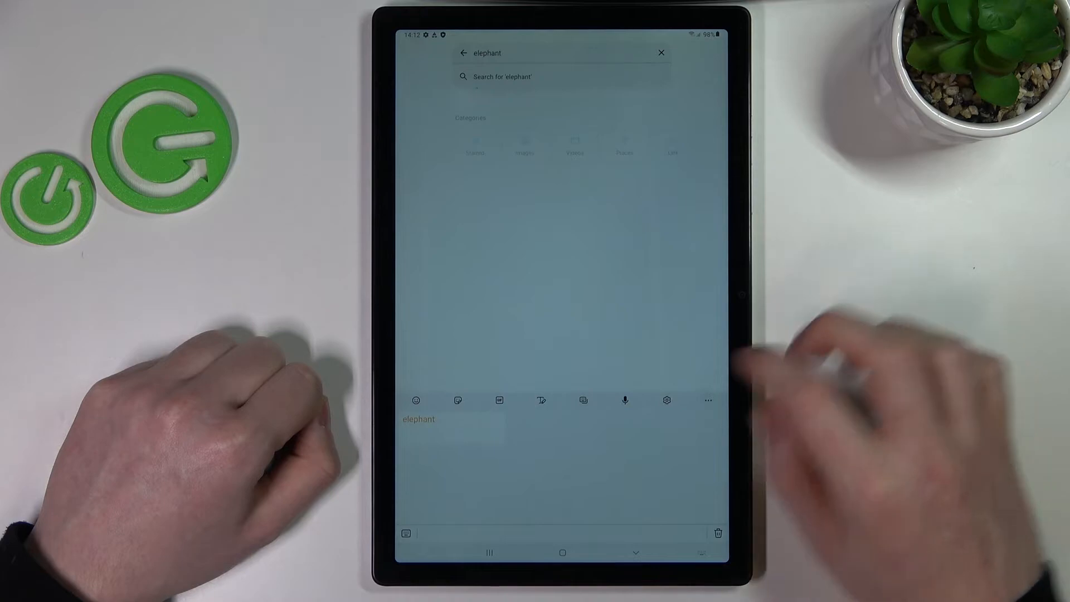
mouse_move(819, 376)
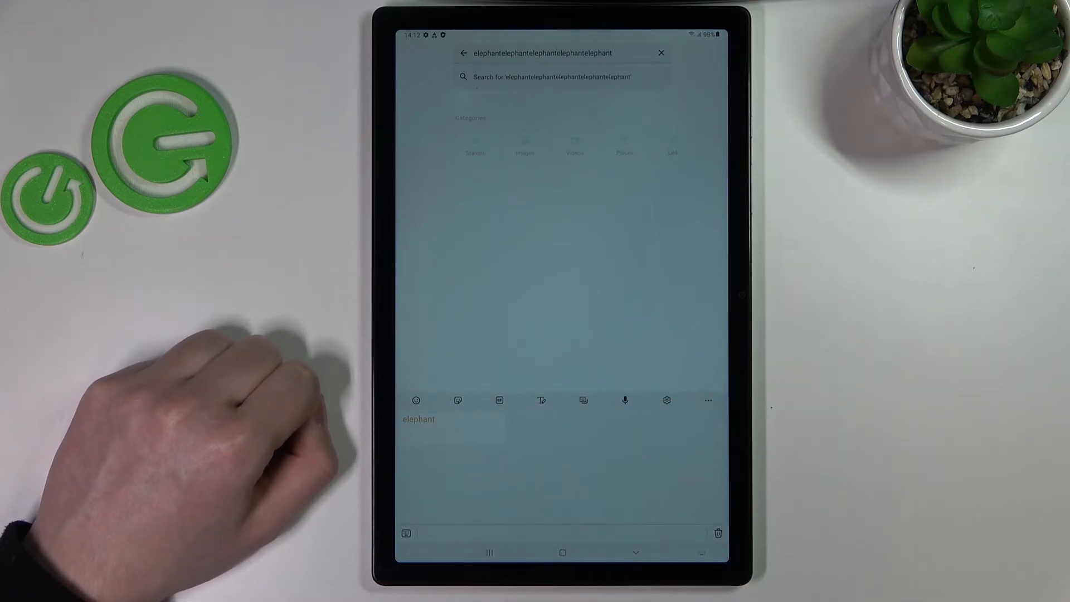
Delete all unlocked clipboard items after pasting elephant five times.
click(718, 533)
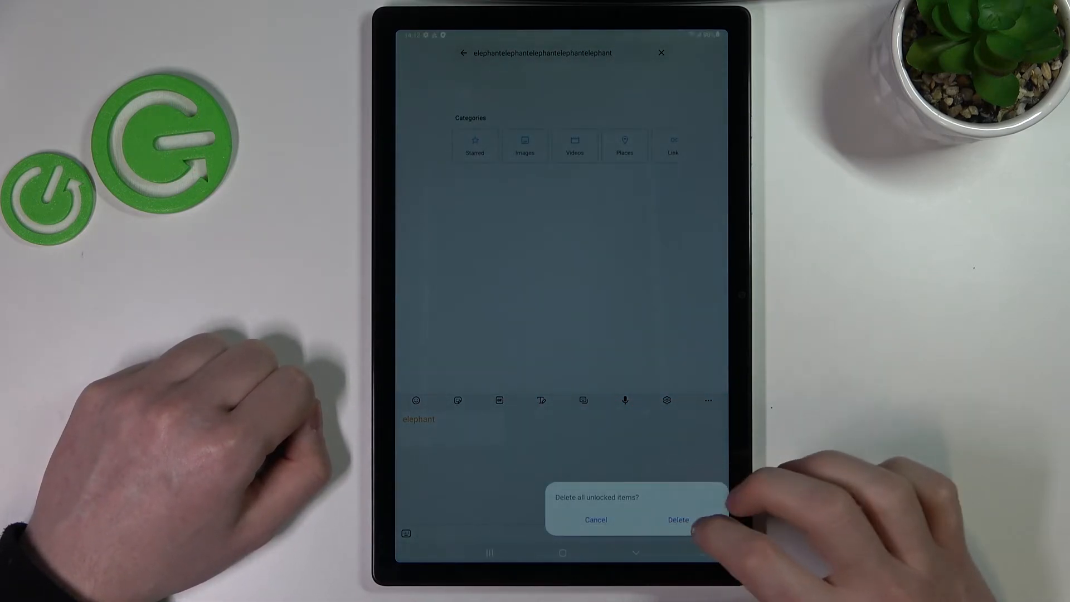
click(676, 519)
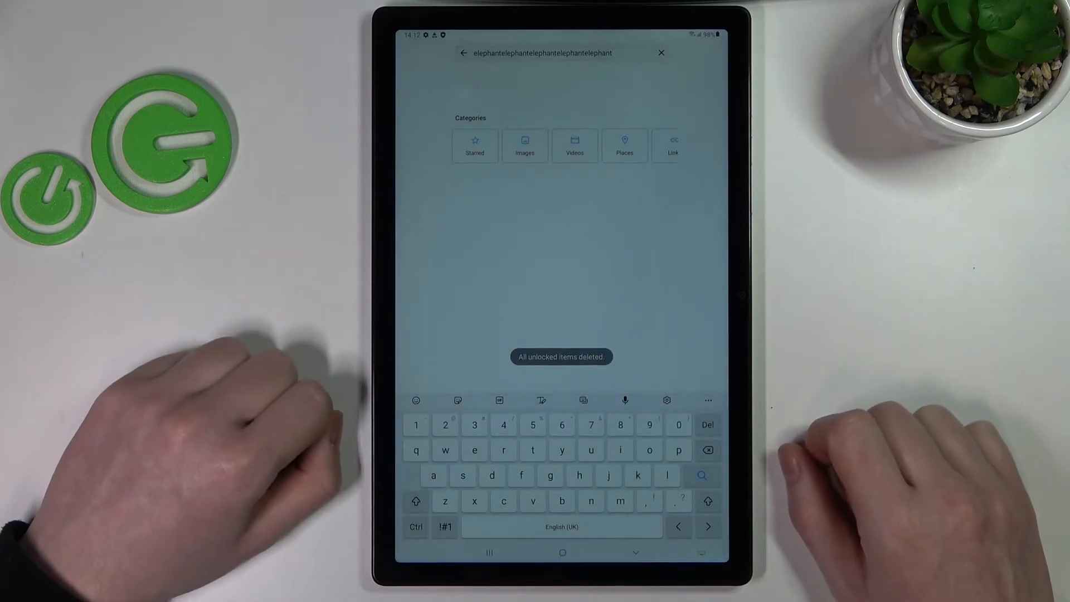